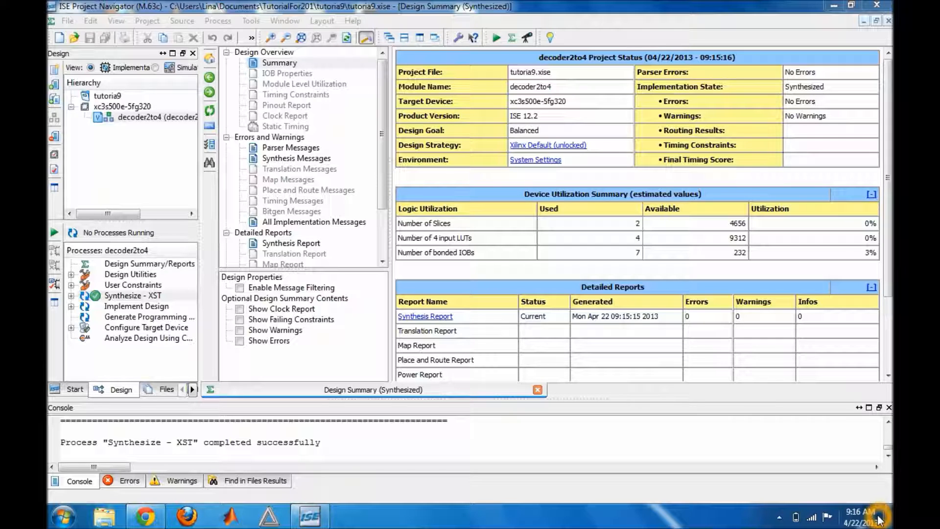
# - Open the decoder2to4.v source from the Hierarchy pane for review
pyautogui.doubleClick(147, 117)
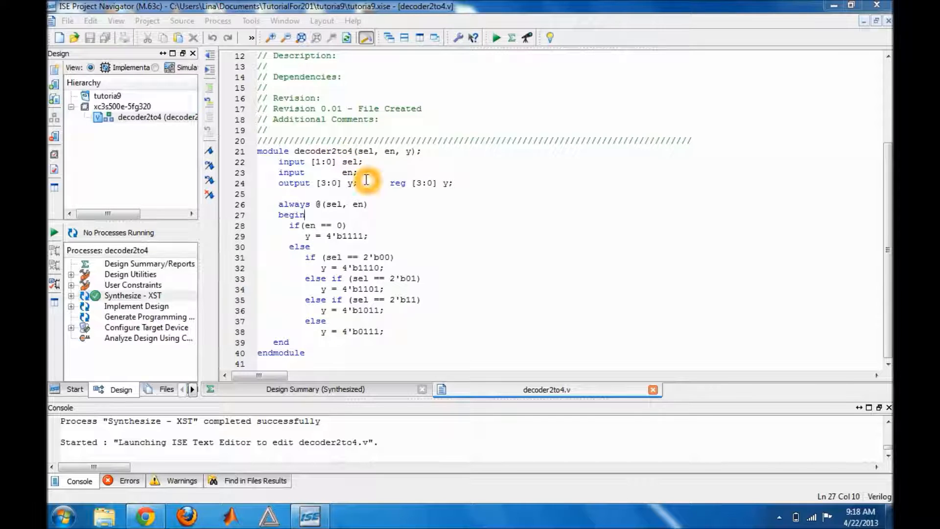
pyautogui.moveTo(360, 201)
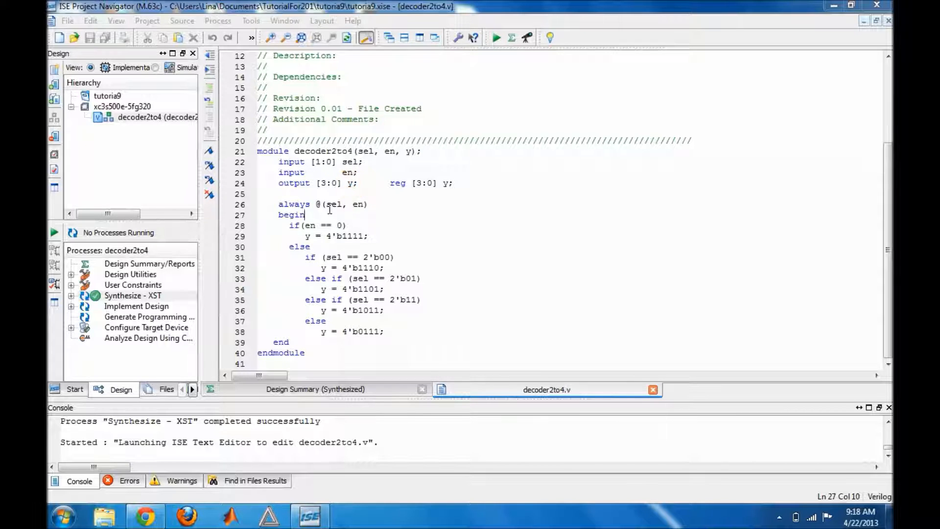
pyautogui.moveTo(354, 204)
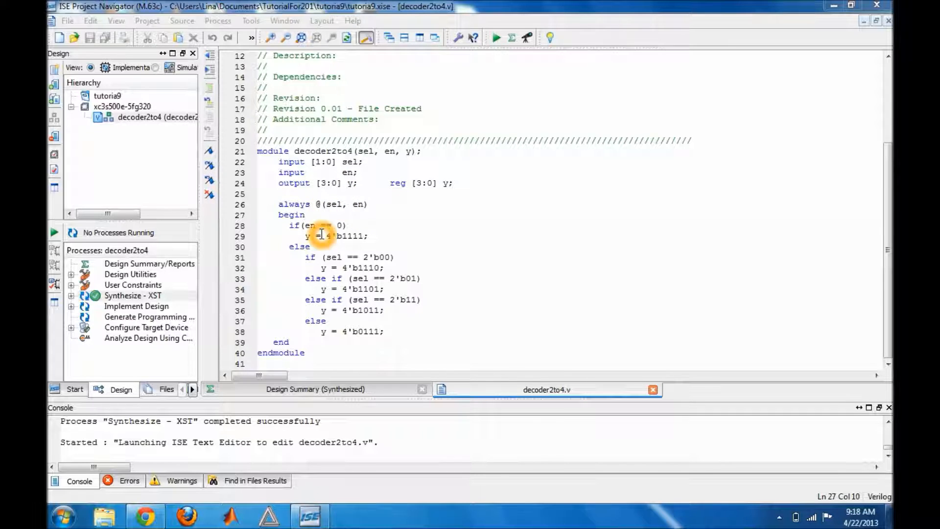
pyautogui.moveTo(357, 225)
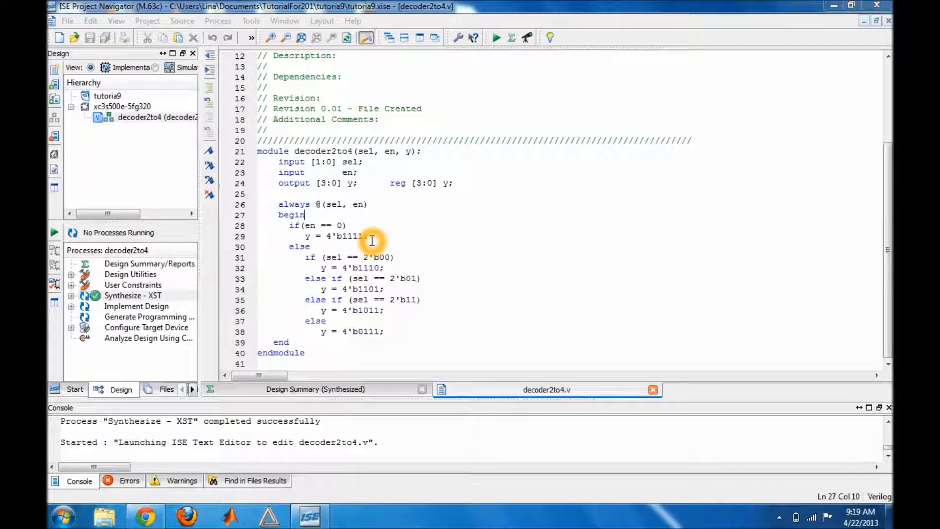
pyautogui.moveTo(339, 256)
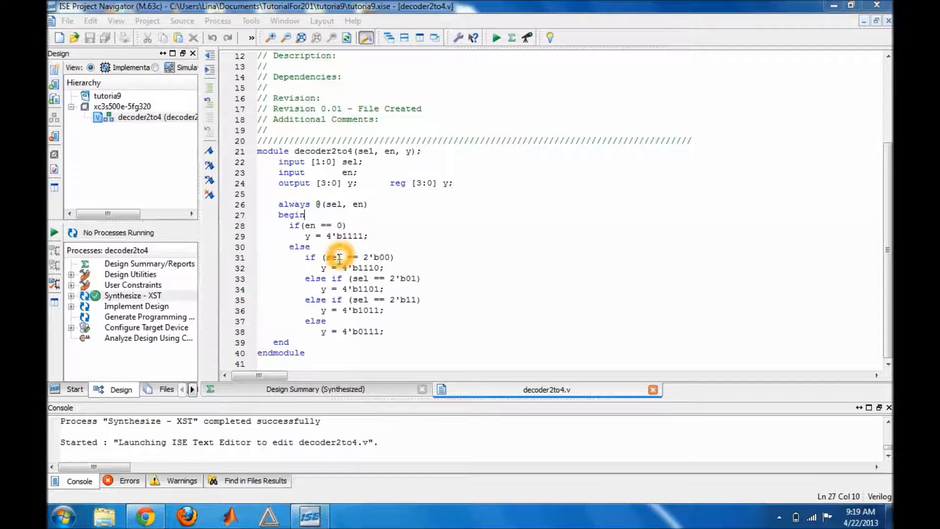
pyautogui.moveTo(373, 258)
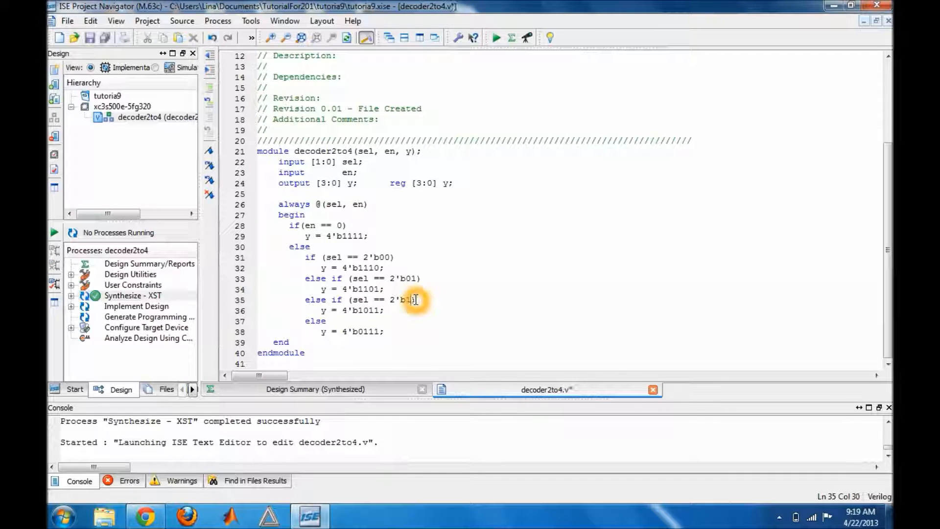
# - Change the third case condition on line 35 to sel == 2'b10
pyautogui.write('0')
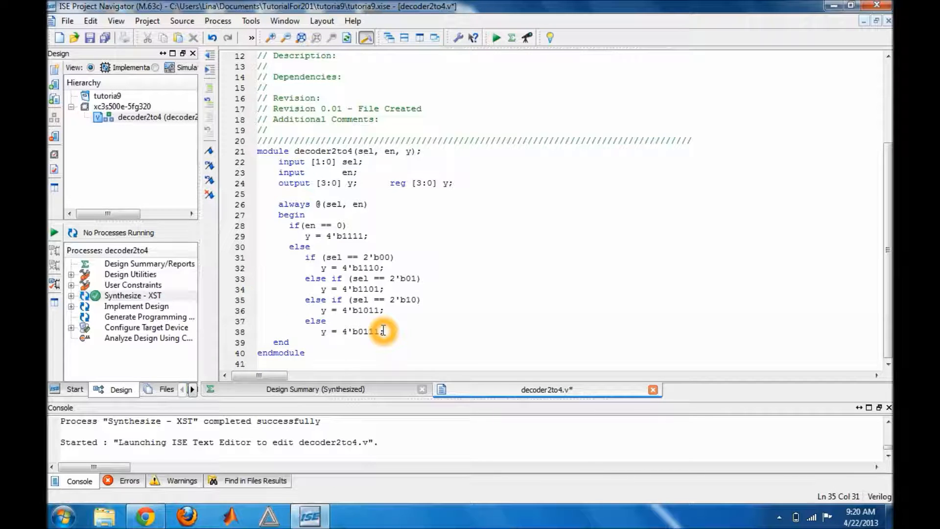
pyautogui.moveTo(351, 162)
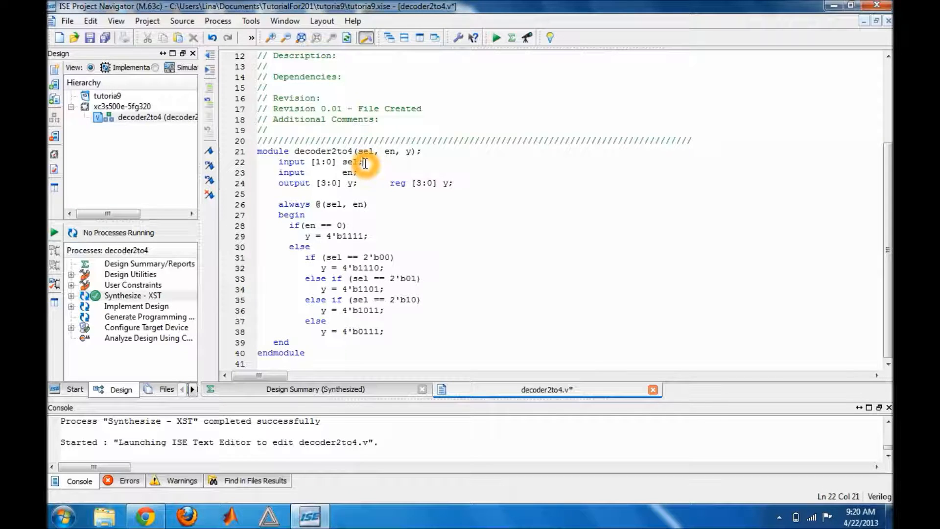
# - Add an 'input sel' declaration line below the existing sel declaration
pyautogui.press('Enter')
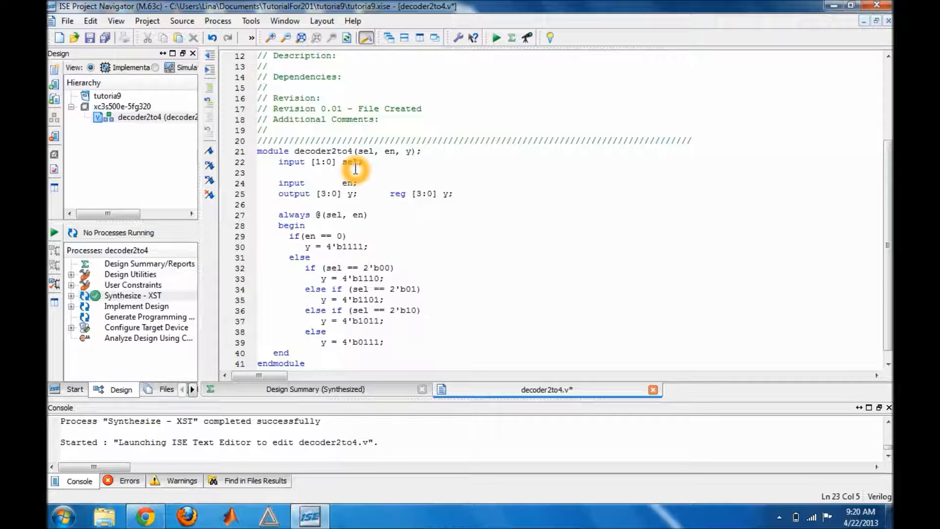
pyautogui.write('input sell;')
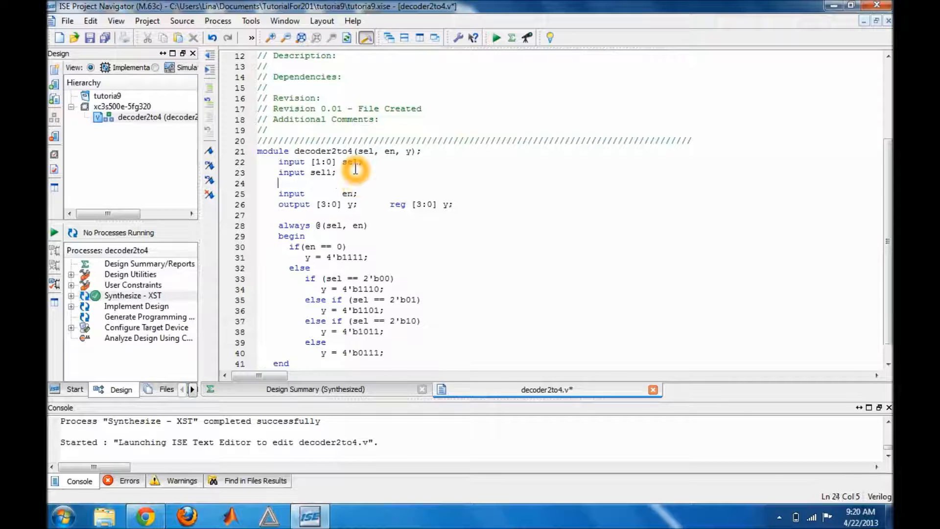
pyautogui.write('input sel')
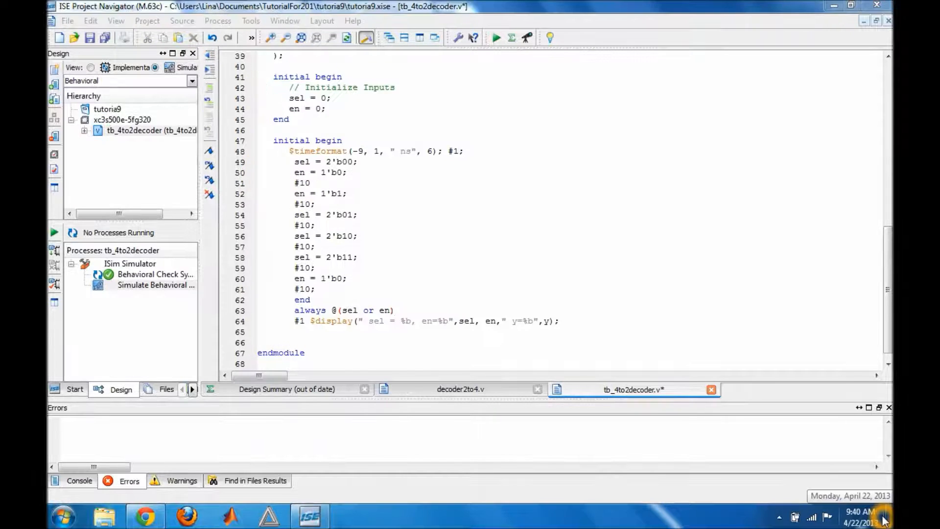
pyautogui.click(395, 310)
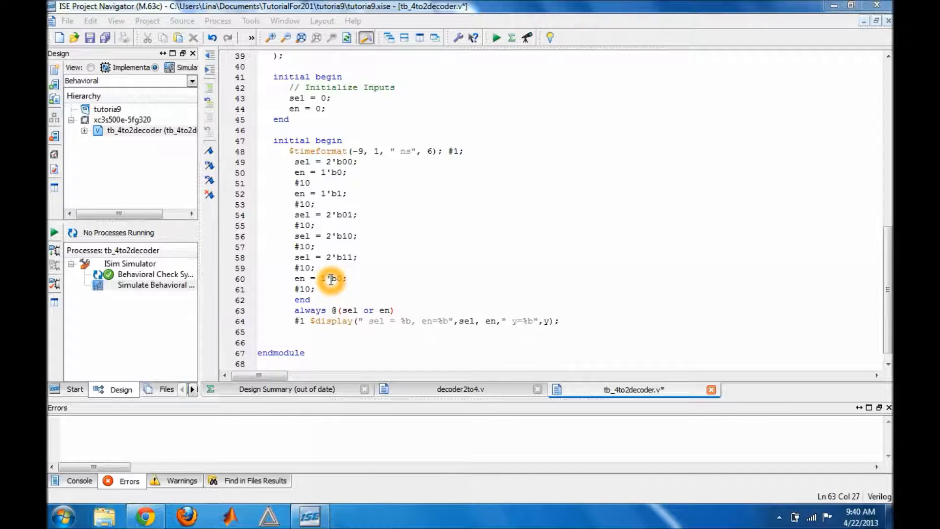
pyautogui.moveTo(323, 278)
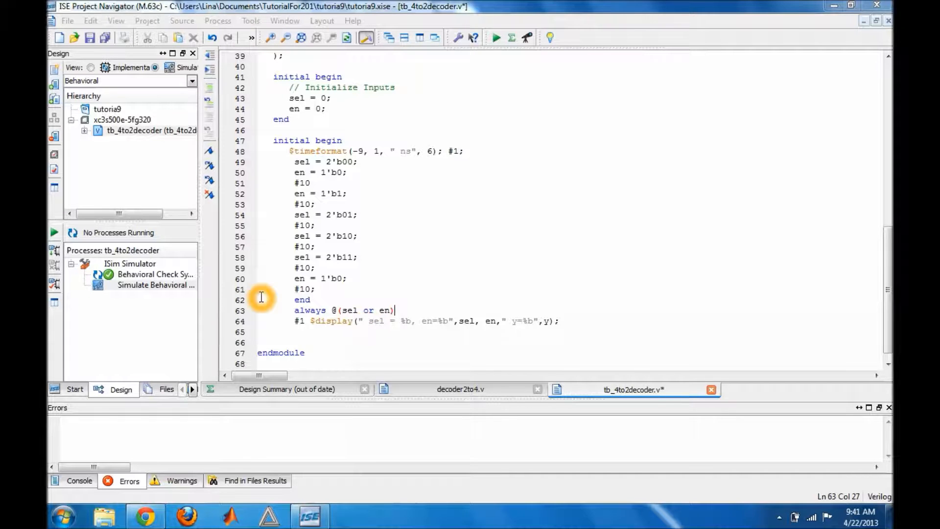
# - Save the testbench, pass Behavioral Check Syntax, and run Simulate Behavioral Model in ISim
pyautogui.click(278, 291)
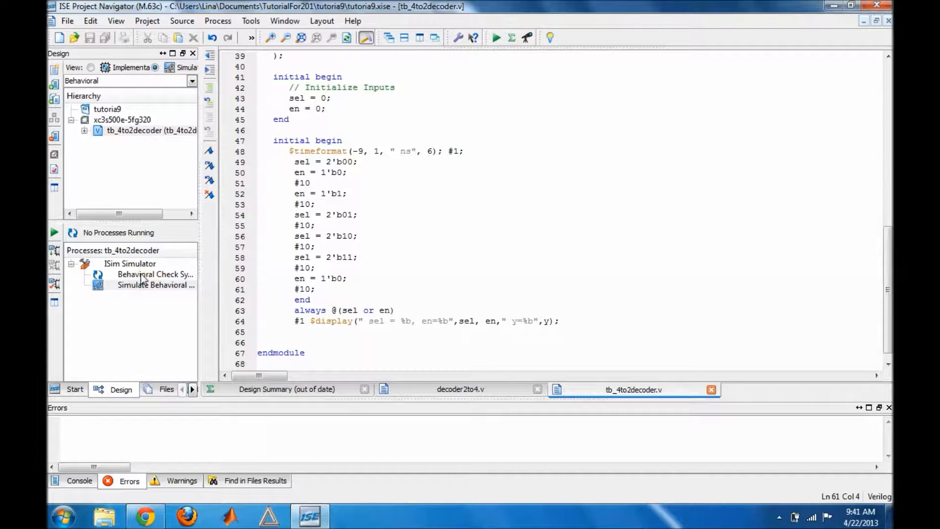
pyautogui.click(146, 275)
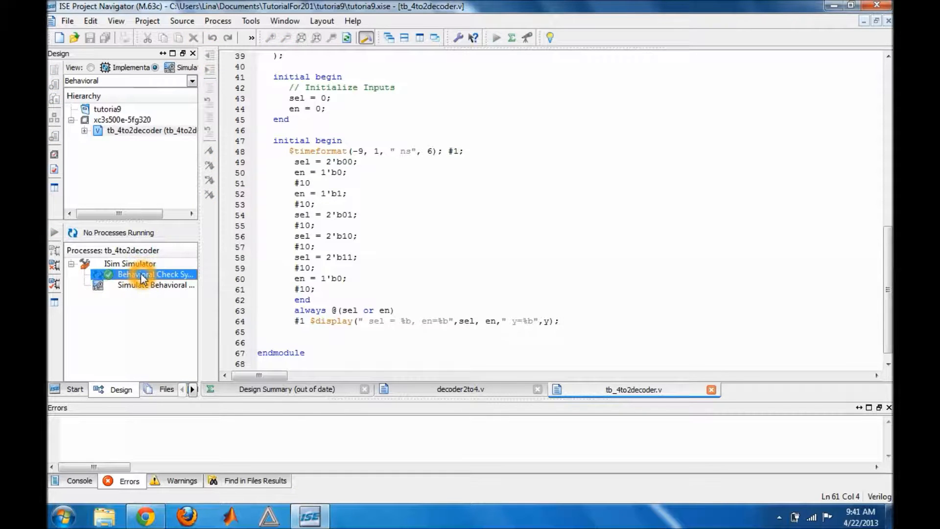
pyautogui.doubleClick(142, 285)
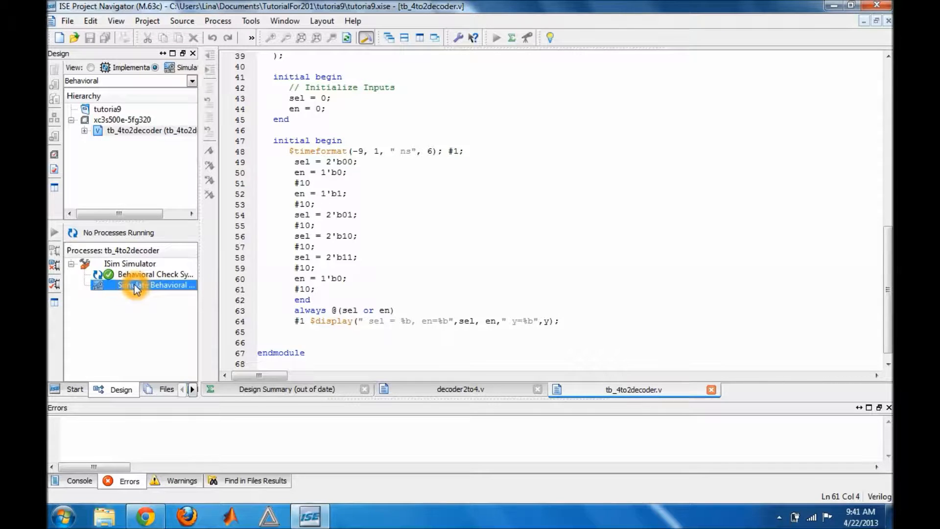
pyautogui.doubleClick(142, 284)
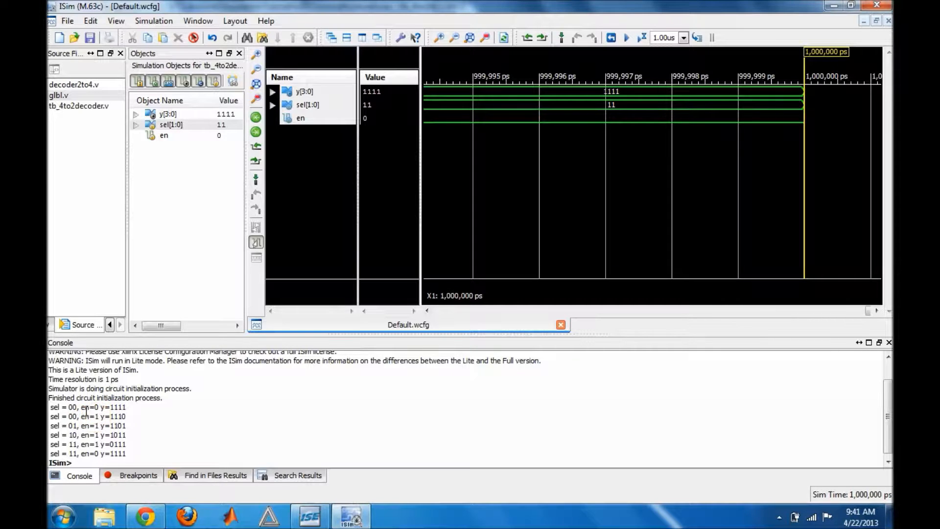
pyautogui.moveTo(65, 411)
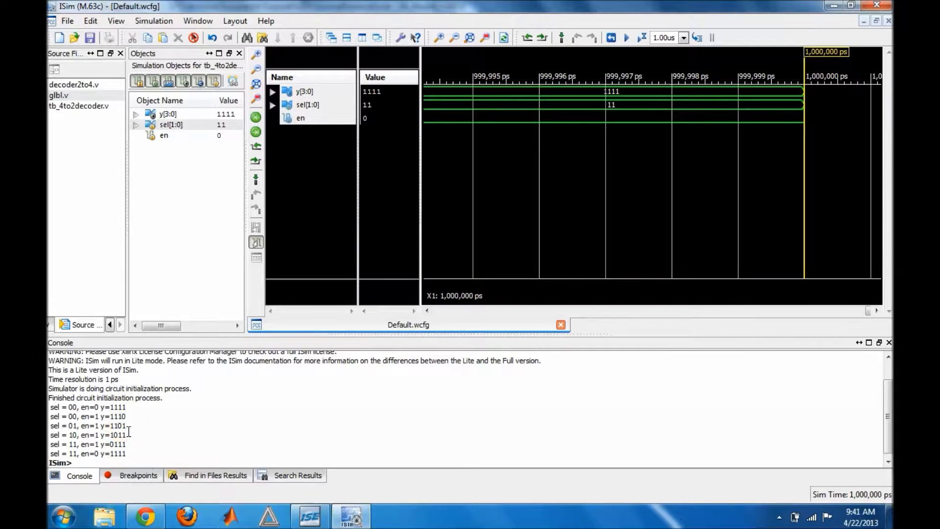
pyautogui.moveTo(347, 243)
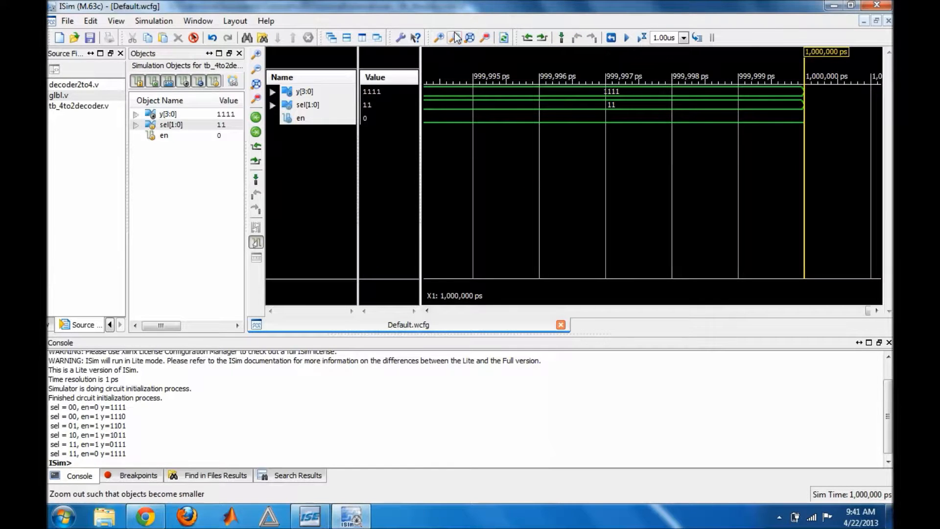
pyautogui.click(454, 38)
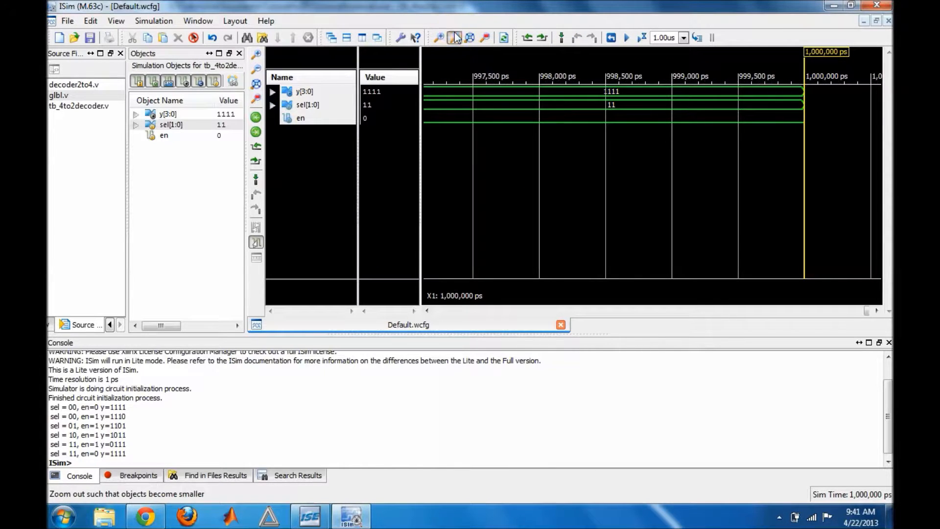
pyautogui.click(454, 37)
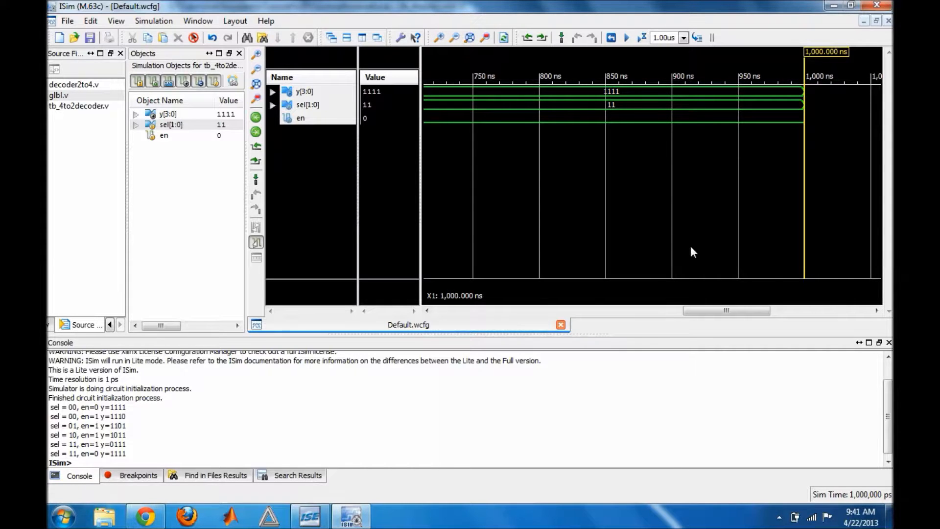